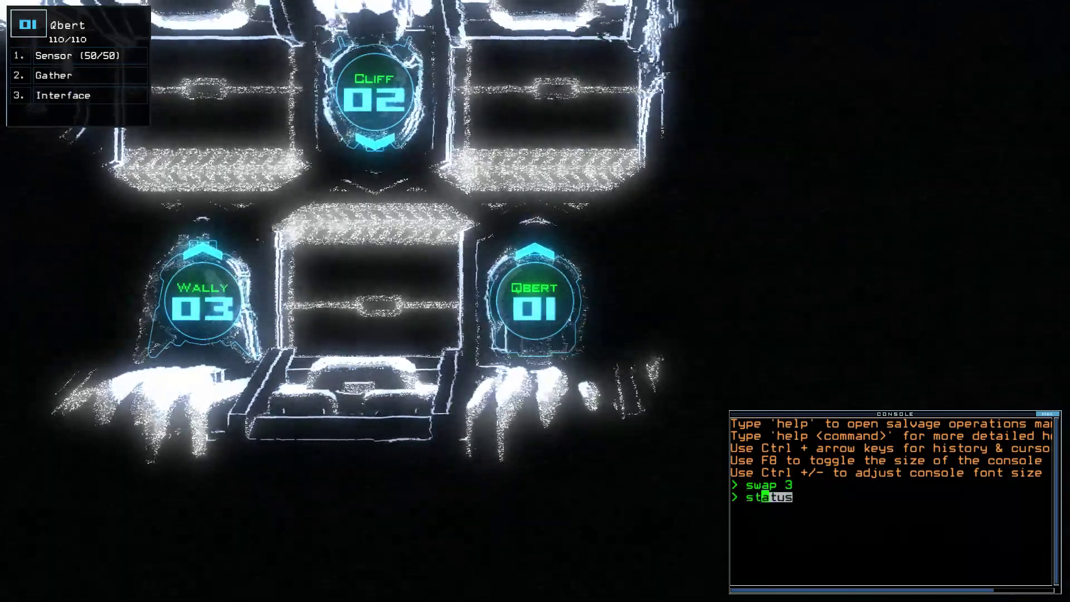
- Run the ship status check, then 'begin' to start the salvage mission
{"action": "key", "text": "Return"}
{"action": "type", "text": "sensor"}
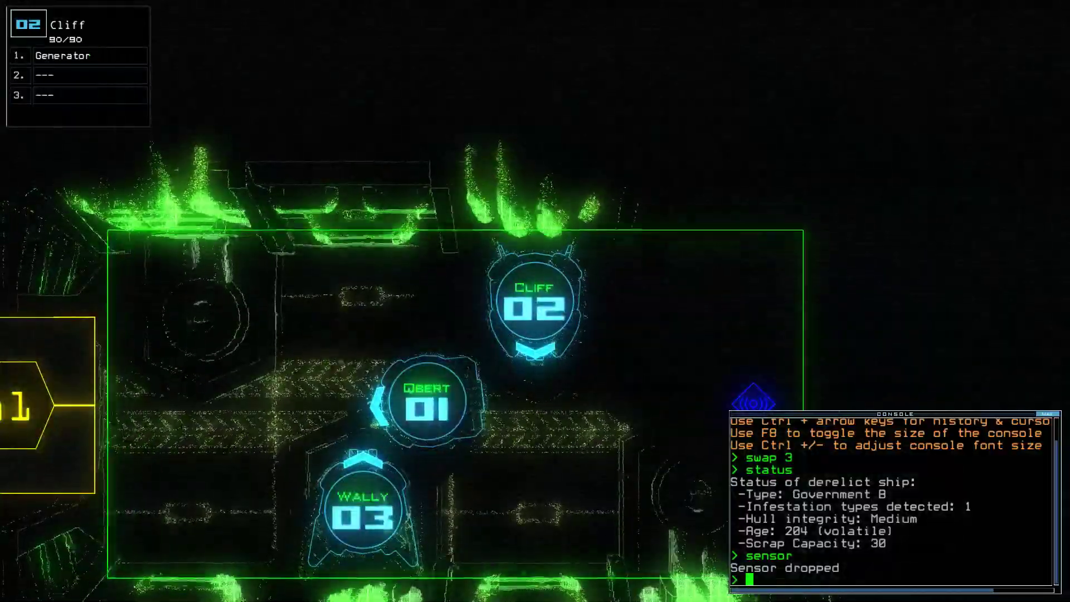
{"action": "type", "text": "begin"}
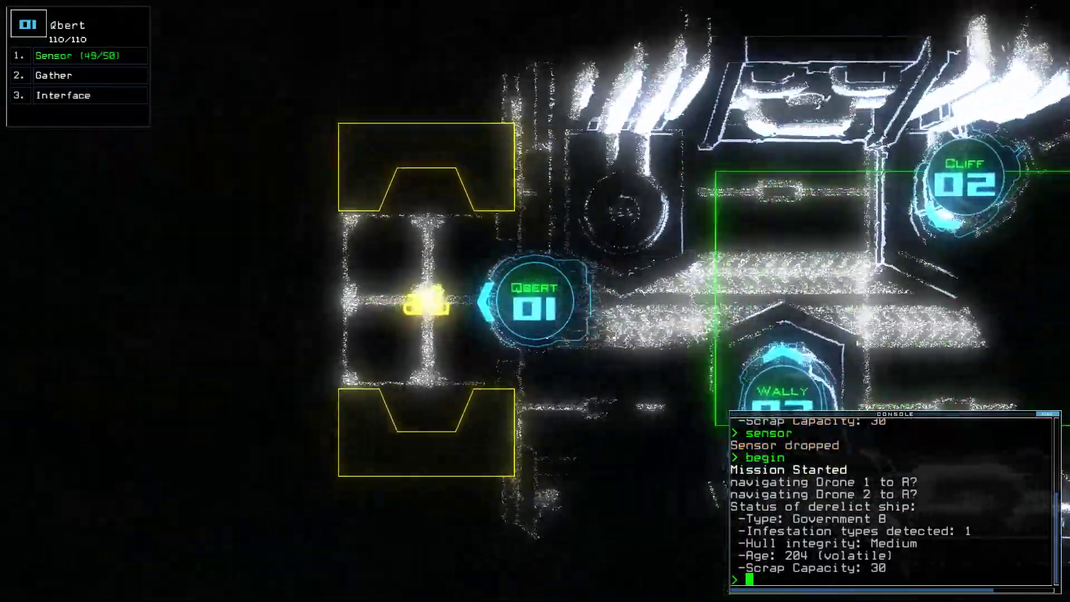
- Drop sensors at drone 1's position while exploring
{"action": "type", "text": "sensor"}
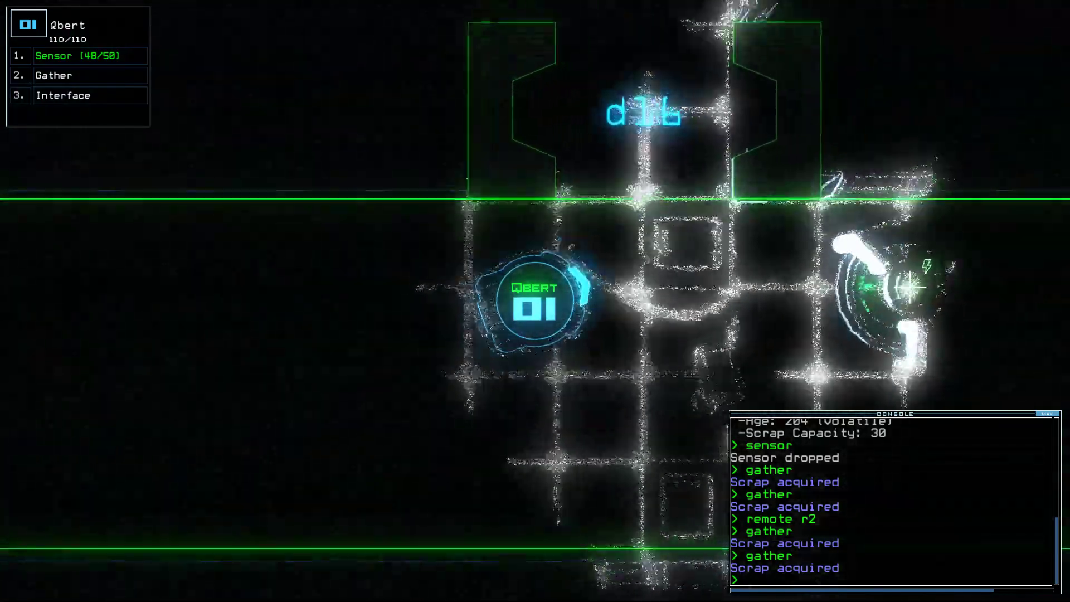
{"action": "type", "text": "sensor"}
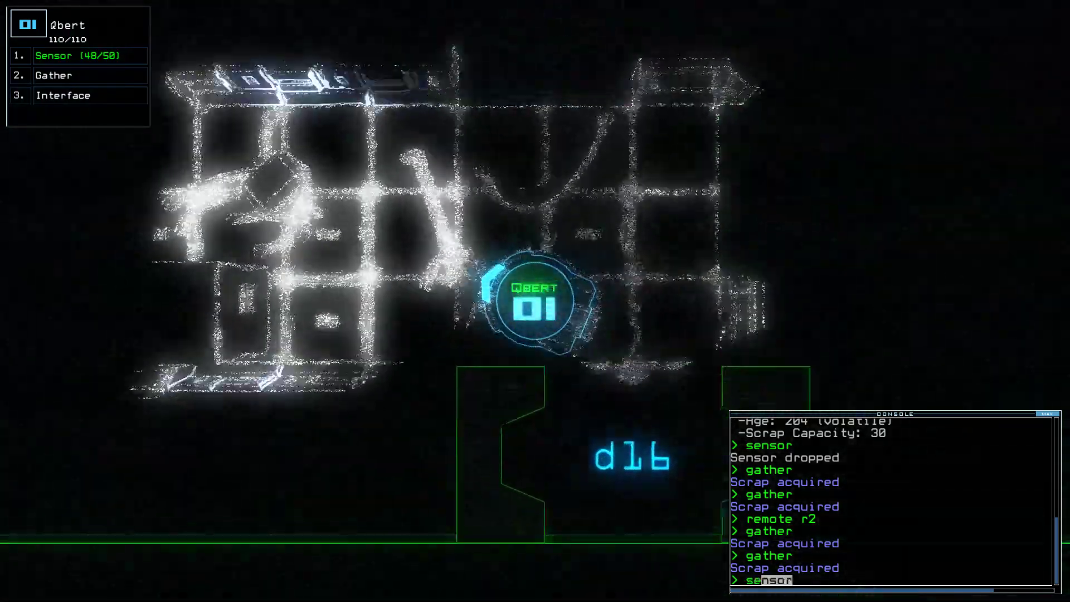
{"action": "key", "text": "Return"}
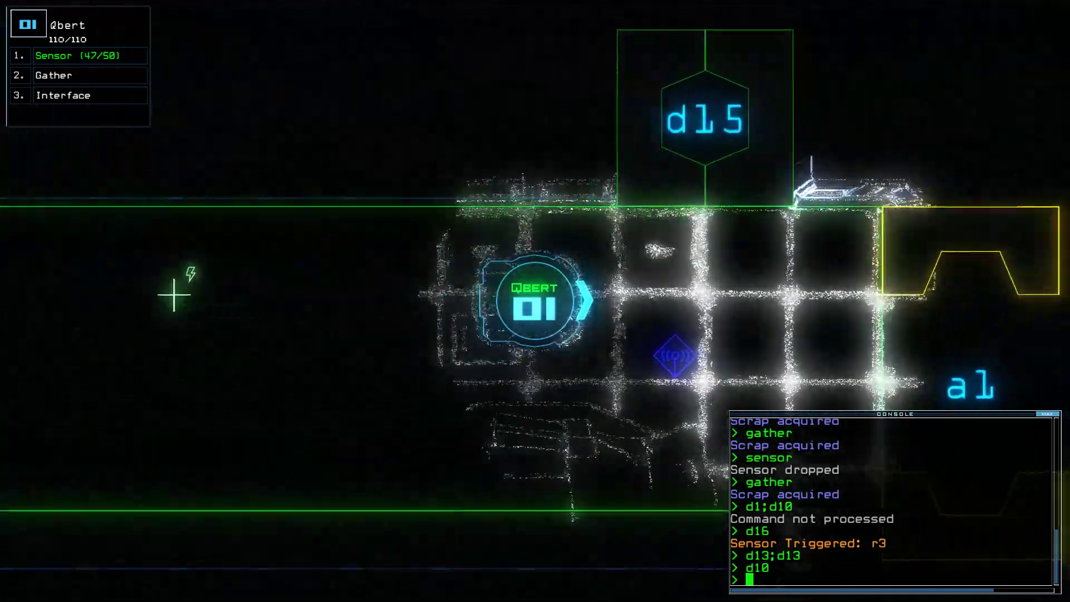
- Open doors d15 and d1x toward room r4
{"action": "type", "text": "d15"}
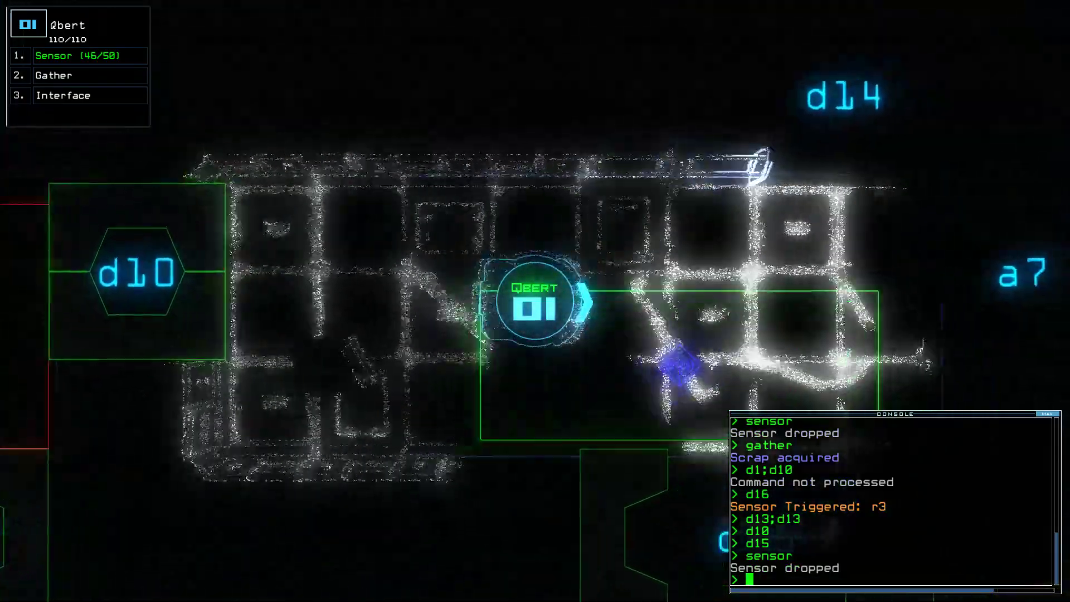
{"action": "type", "text": "d1"}
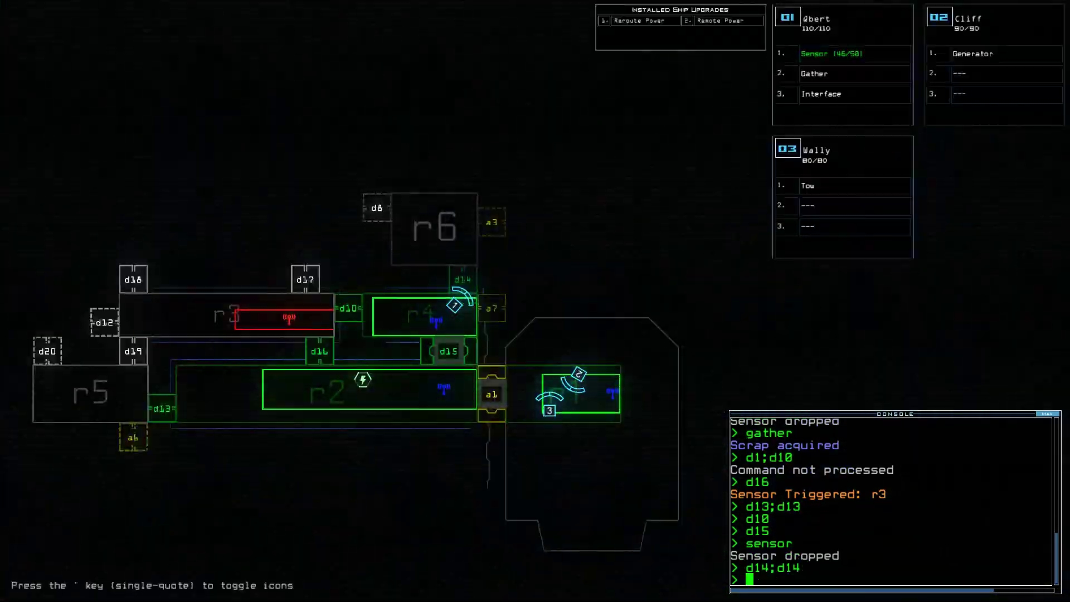
- Toggle door d15 and start re-docking the boarding ship at airlock a3
{"action": "type", "text": "d15"}
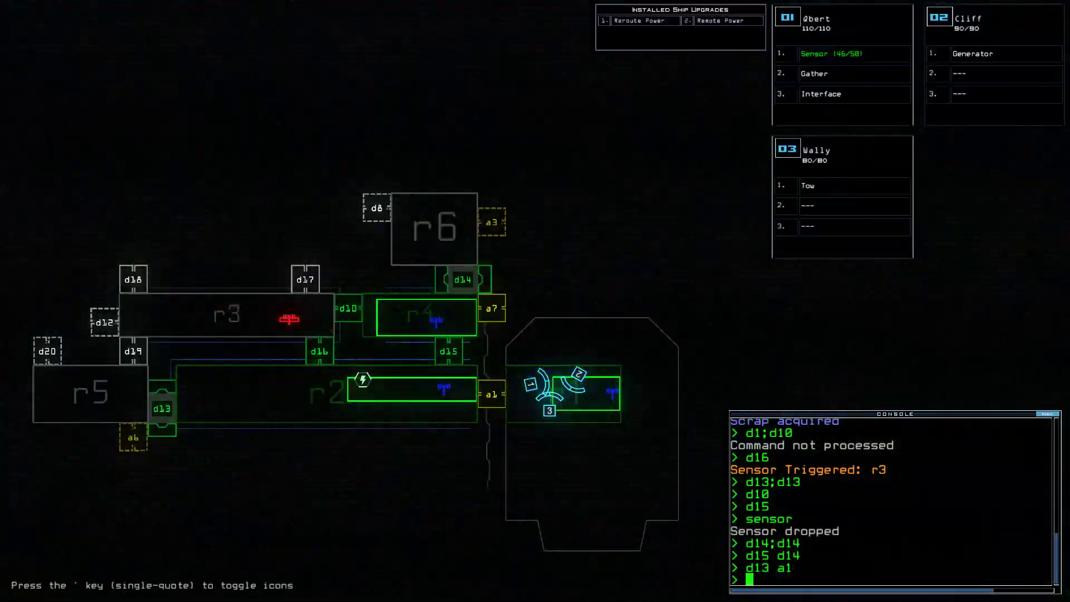
{"action": "type", "text": "dock a"}
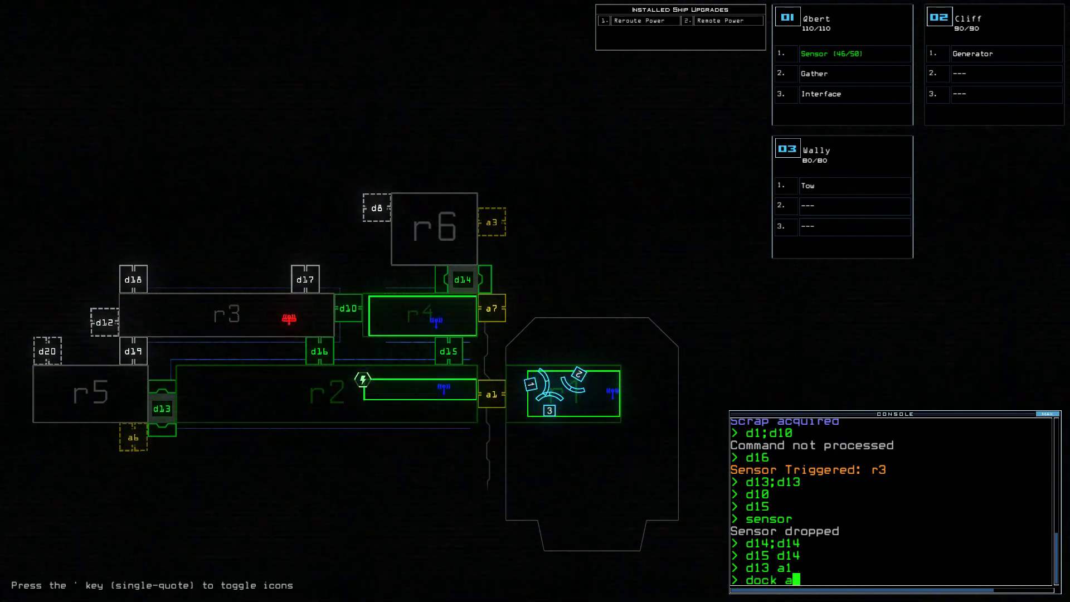
{"action": "key", "text": "Return"}
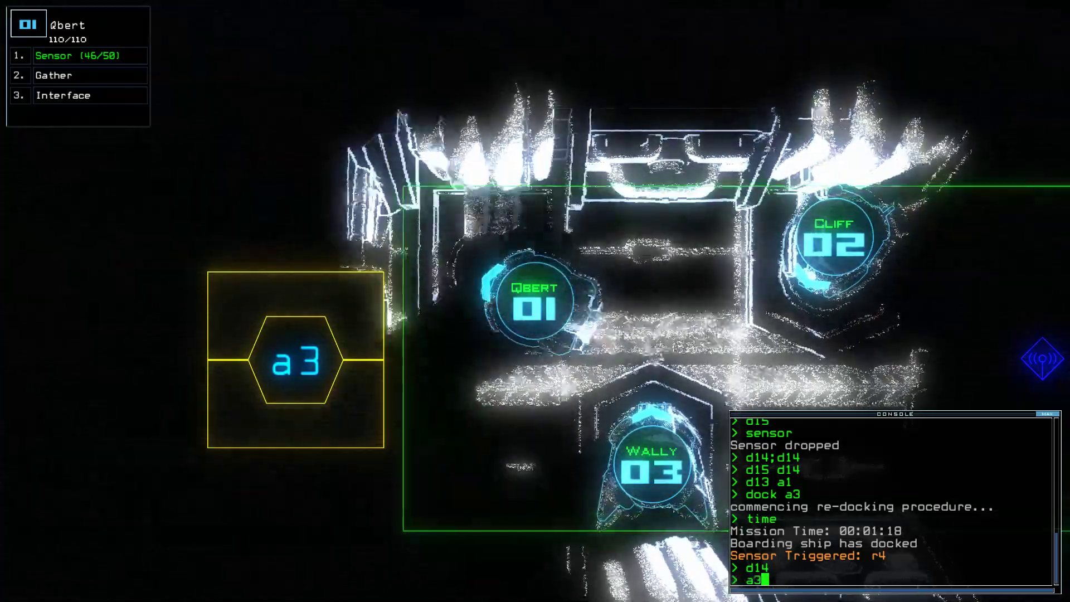
- Drop a sensor near r6 and re-dock the boarding ship at airlock a6
{"action": "type", "text": "sensor"}
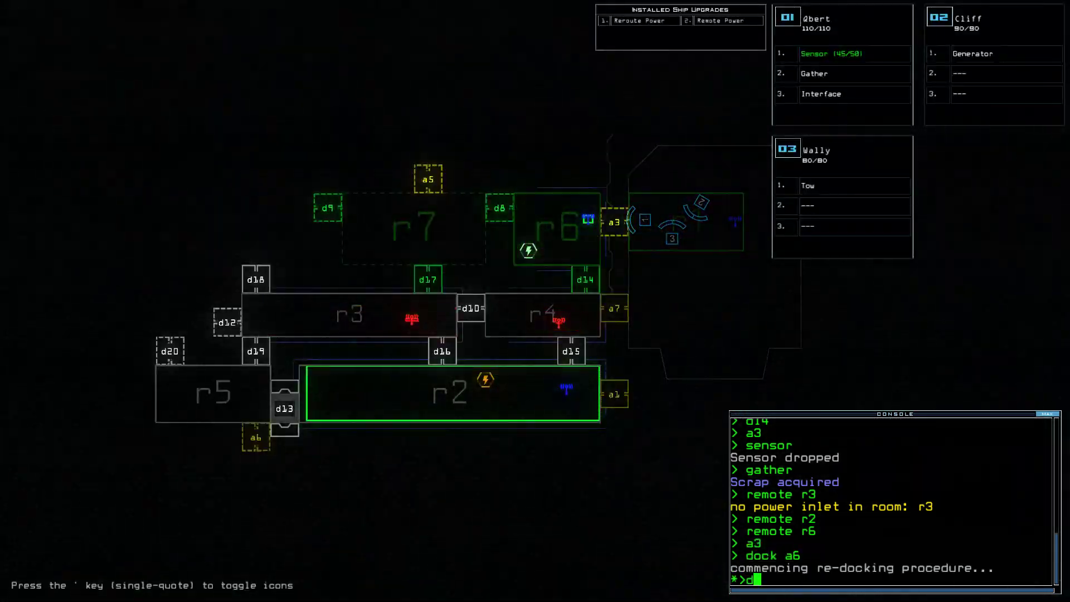
{"action": "type", "text": "8"}
{"action": "key", "text": "Return"}
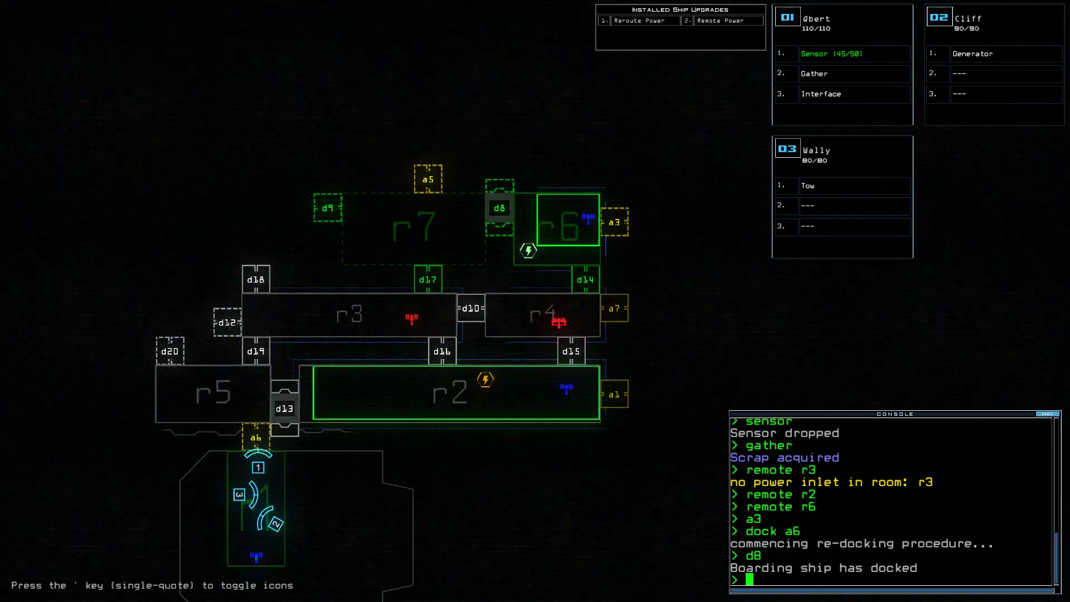
{"action": "type", "text": "a6"}
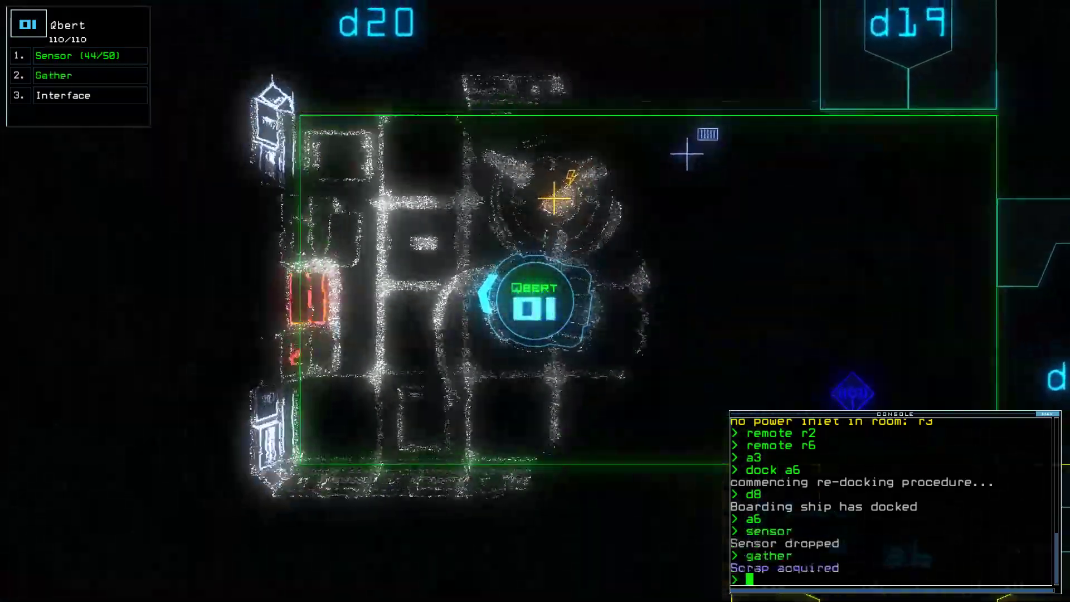
- Power room r6 remotely and issue the 'defense' command
{"action": "type", "text": "remote r6"}
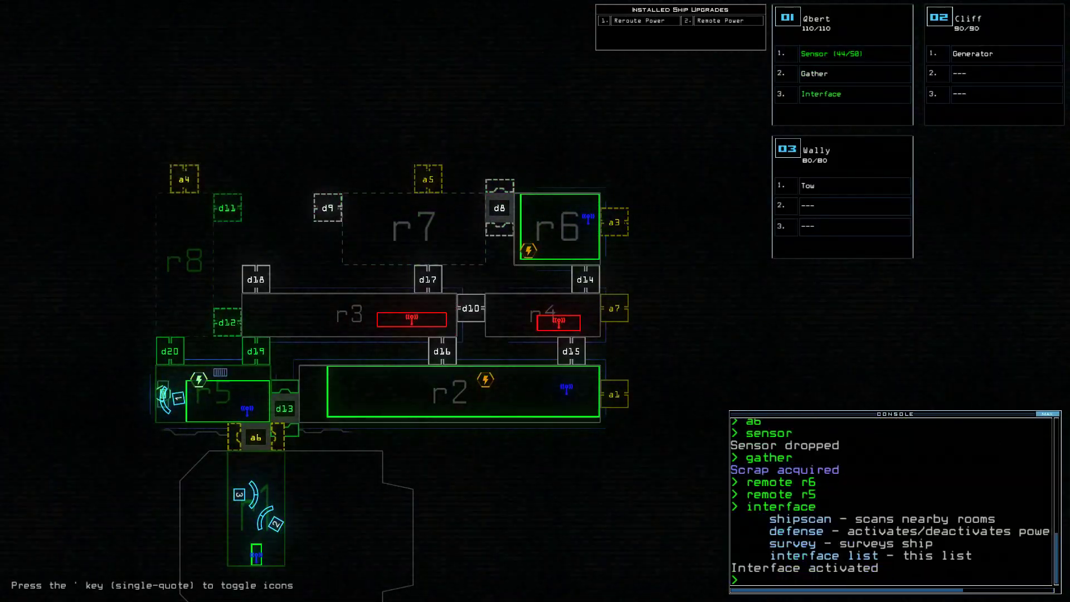
{"action": "type", "text": "defense"}
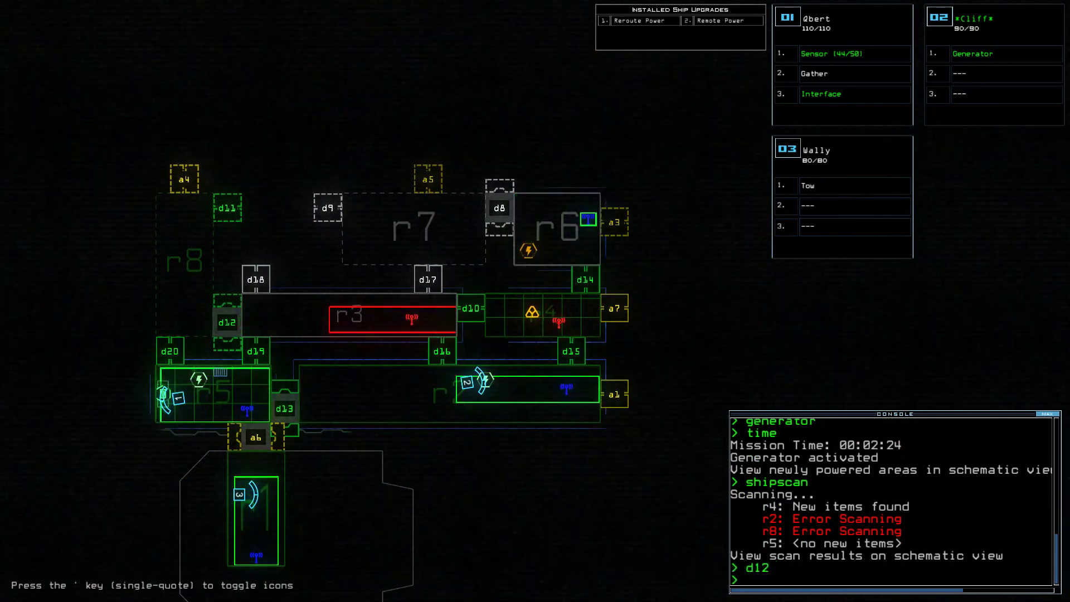
- Toggle doors d12 and d10, then activate defenses to kill the enemy in r8
{"action": "key", "text": "Return"}
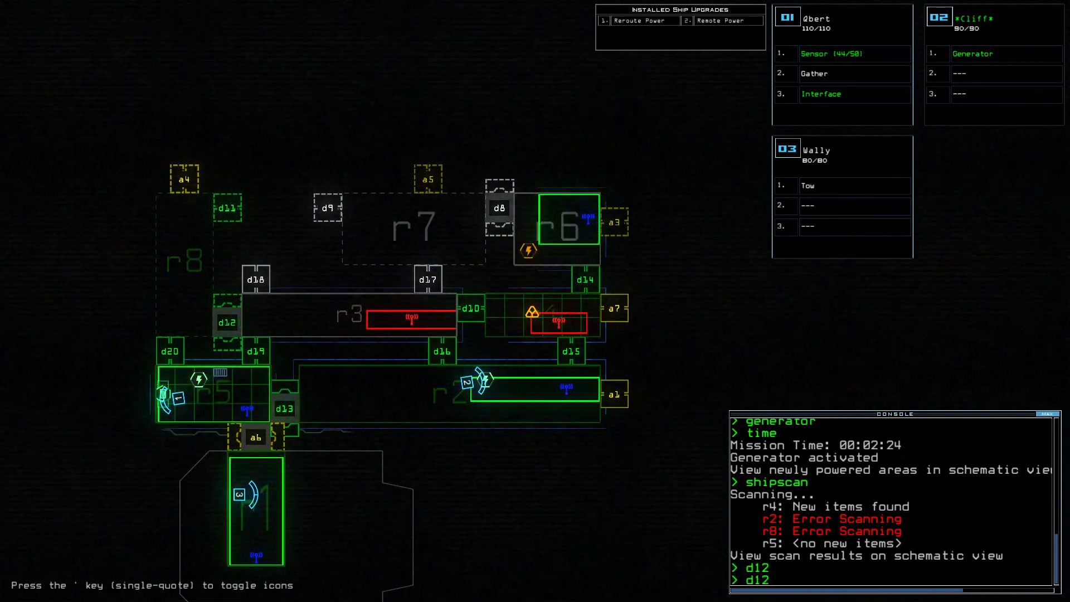
{"action": "type", "text": "d10"}
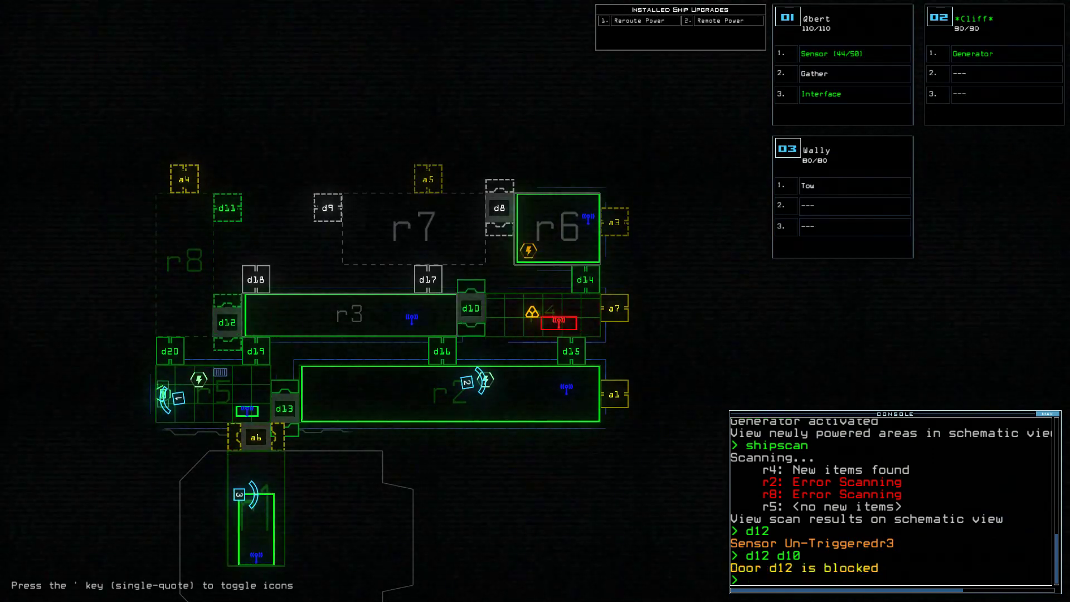
{"action": "type", "text": "defense"}
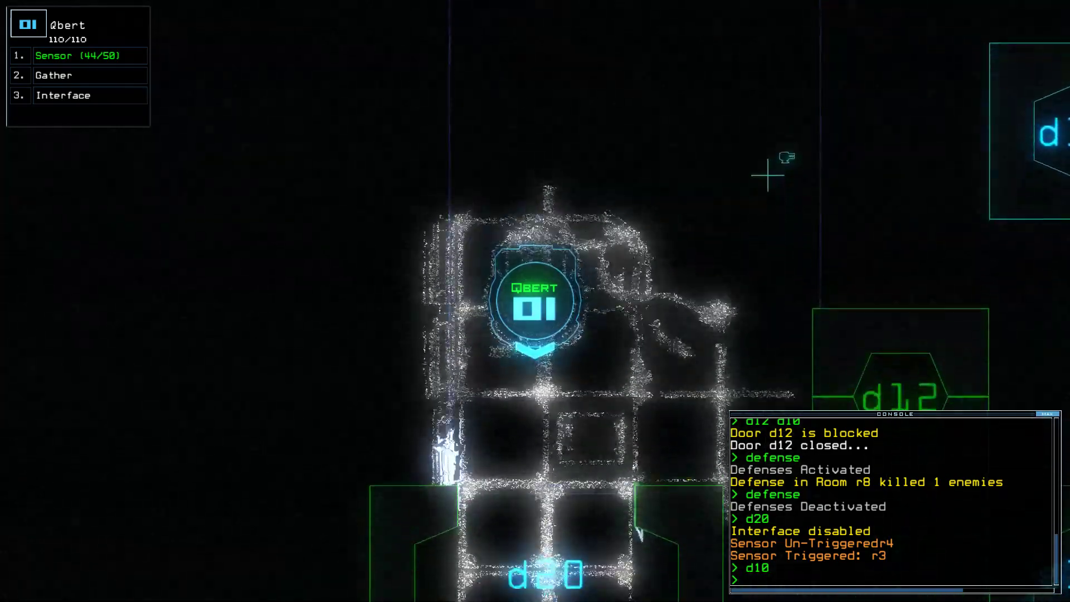
- Drop another sensor and toggle door d15 while gathering scrap
{"action": "type", "text": "sensor"}
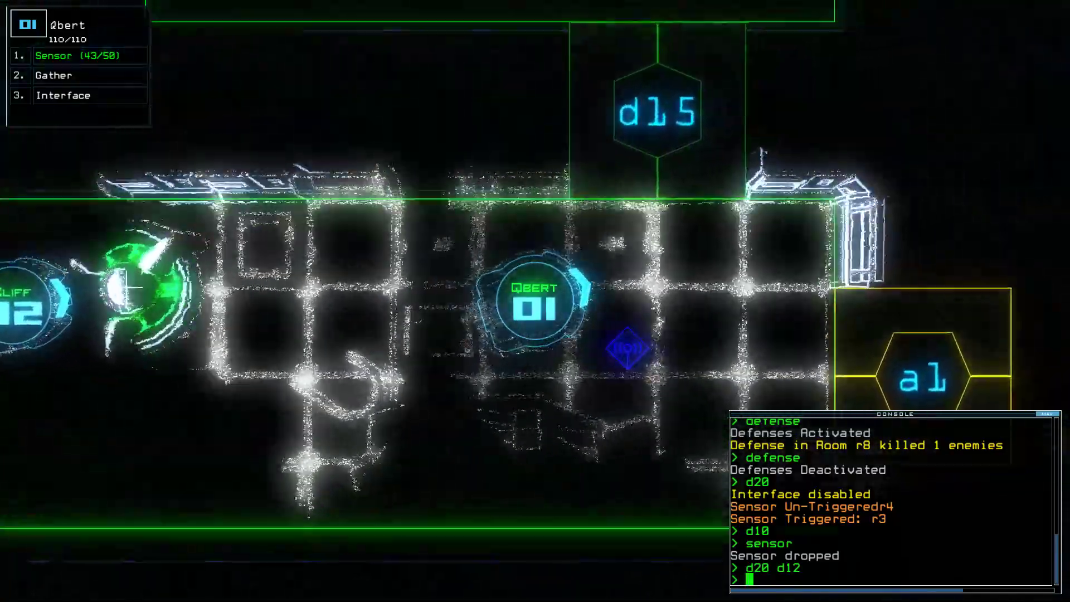
{"action": "type", "text": "d15"}
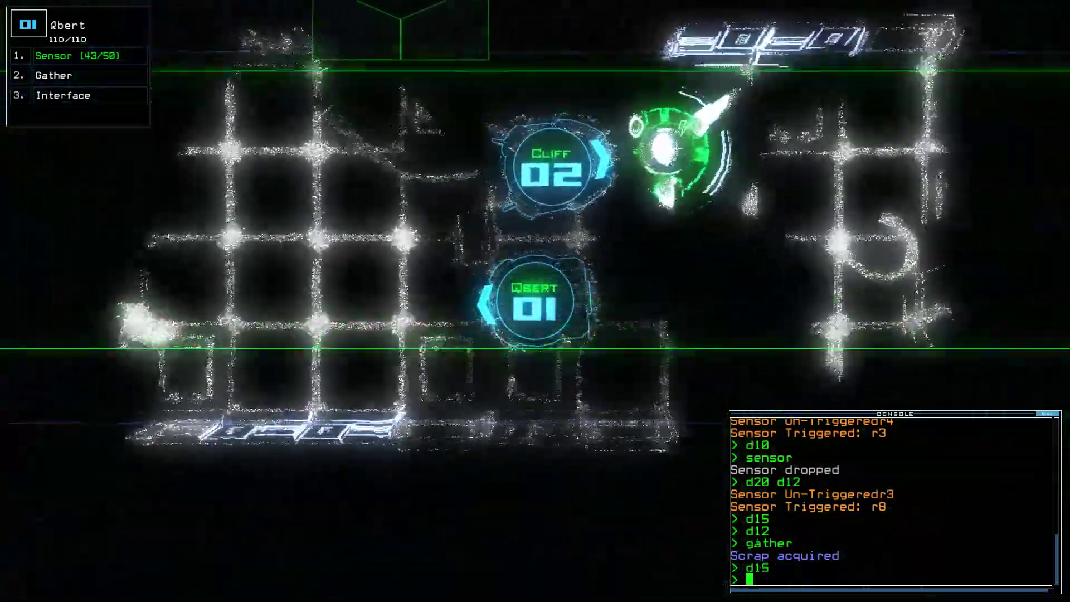
- Activate the interface on drone 1 to shut down the generator
{"action": "type", "text": "interface"}
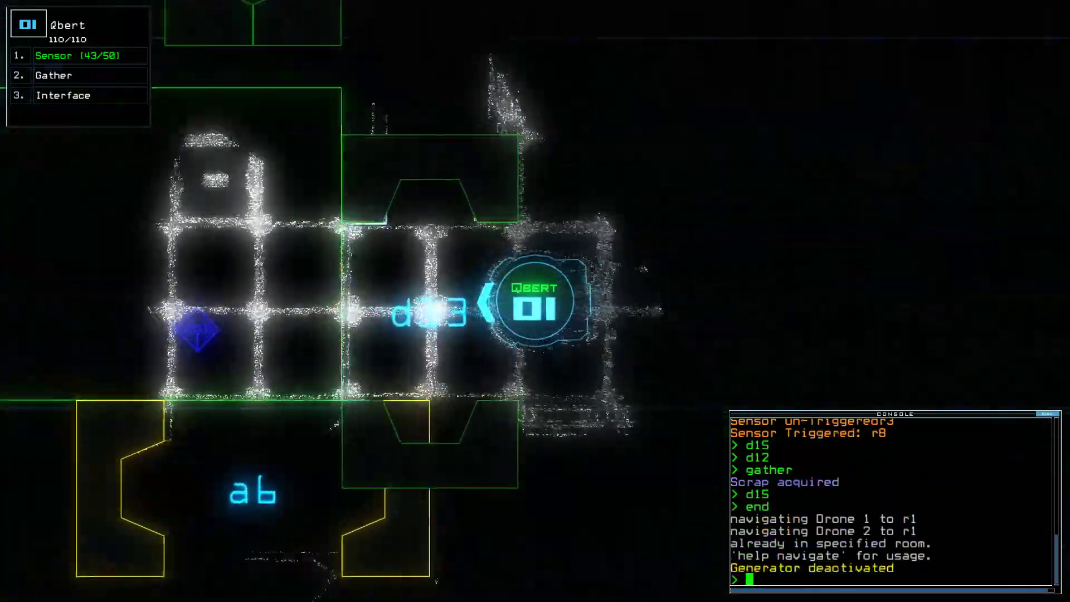
{"action": "type", "text": "interface"}
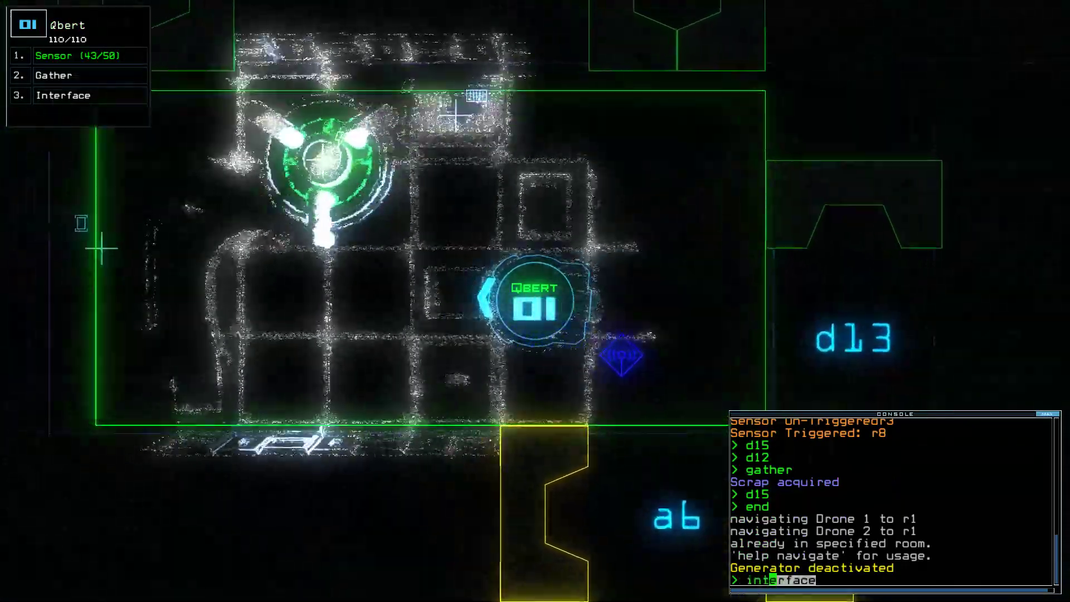
{"action": "key", "text": "Return"}
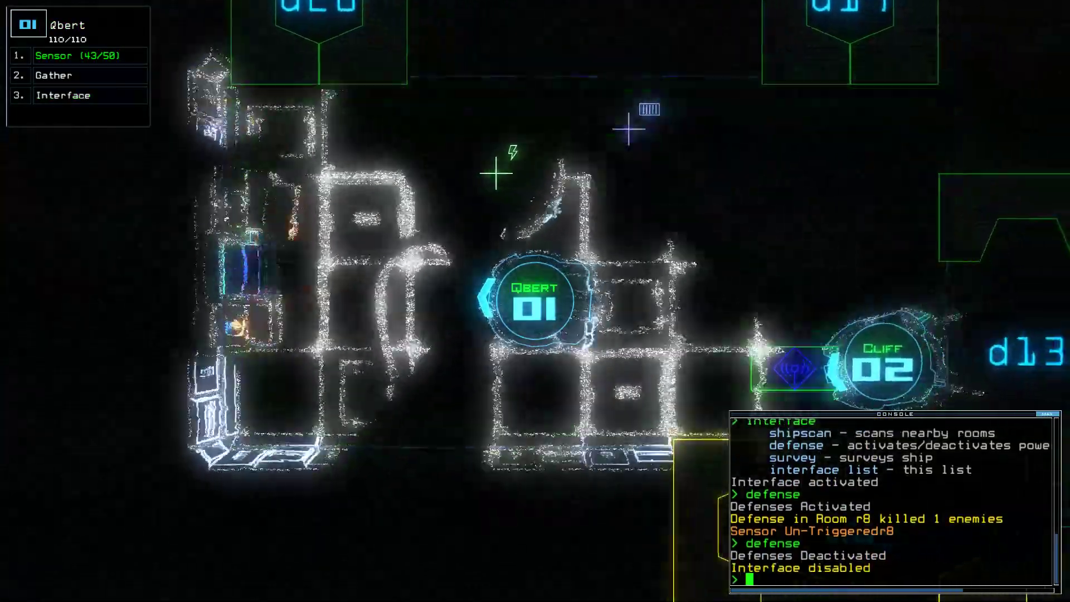
- Toggle doors d13 and d11, then re-dock the boarding ship at airlock a3 ('dock a3')
{"action": "type", "text": "d13"}
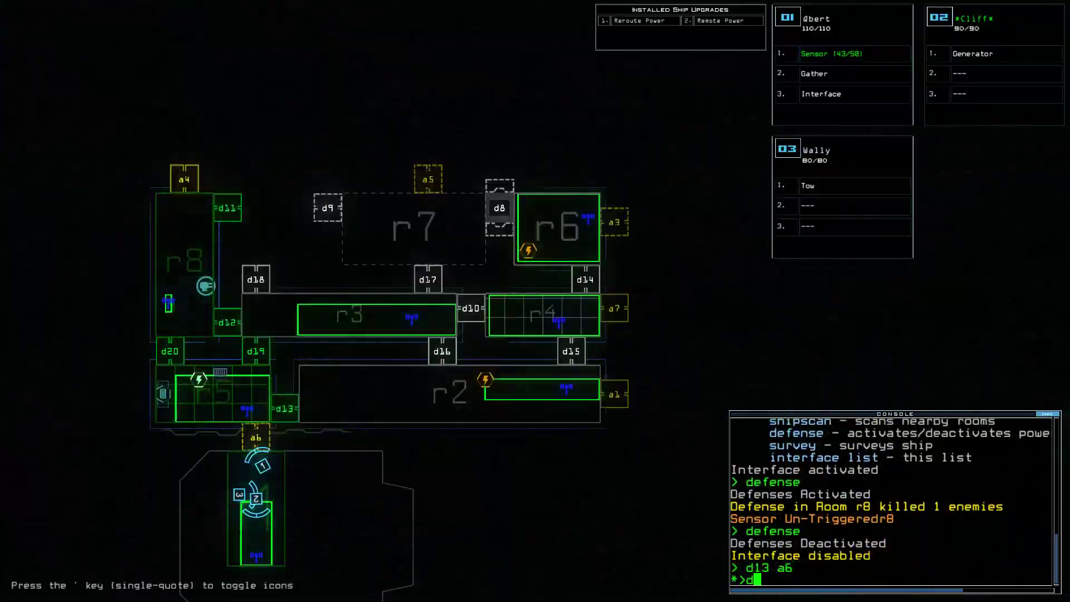
{"action": "type", "text": "dock a3"}
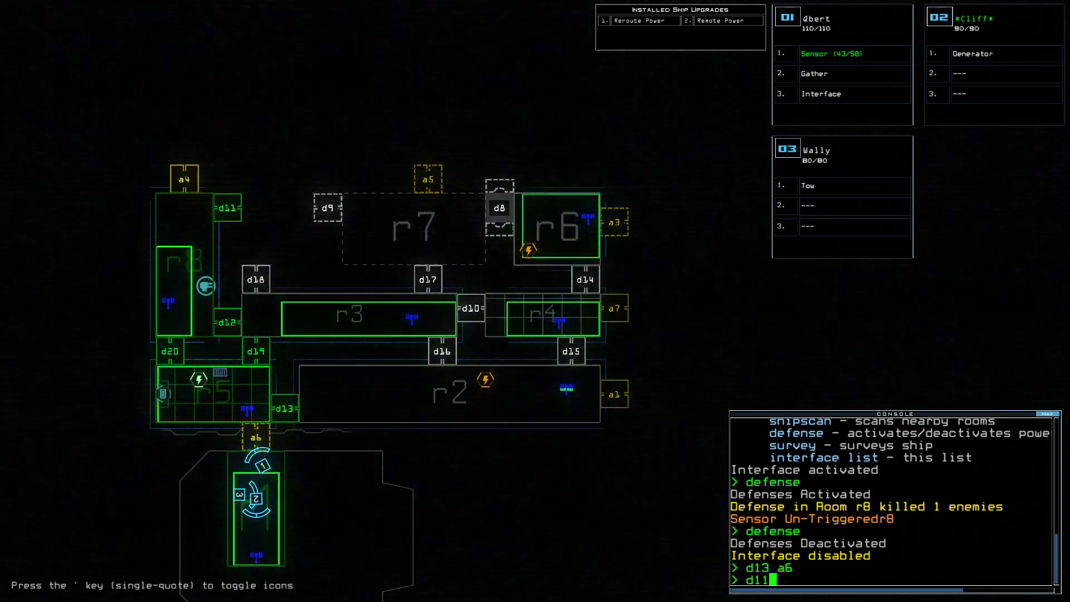
{"action": "key", "text": "Return"}
{"action": "type", "text": "interface"}
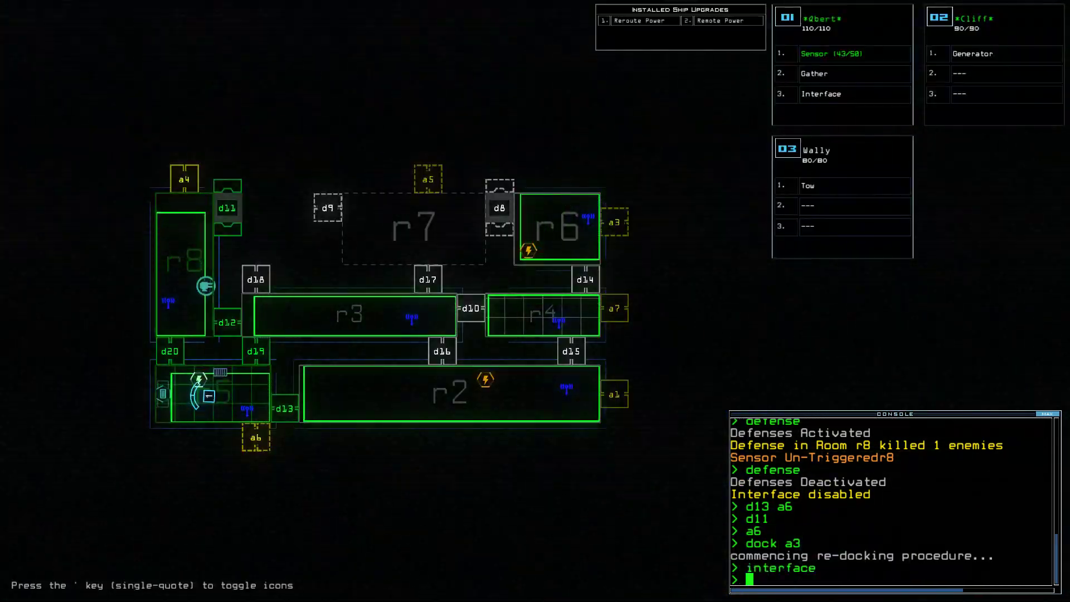
- Activate the drone's interface and open airlock a3 to the newly docked ship
{"action": "key", "text": "Return"}
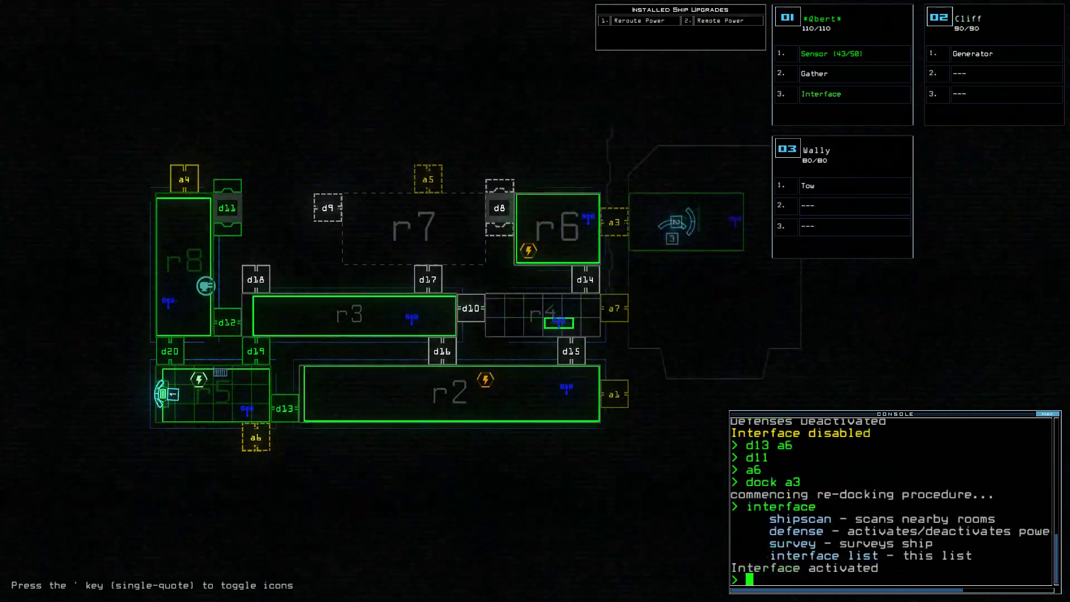
{"action": "type", "text": "a3"}
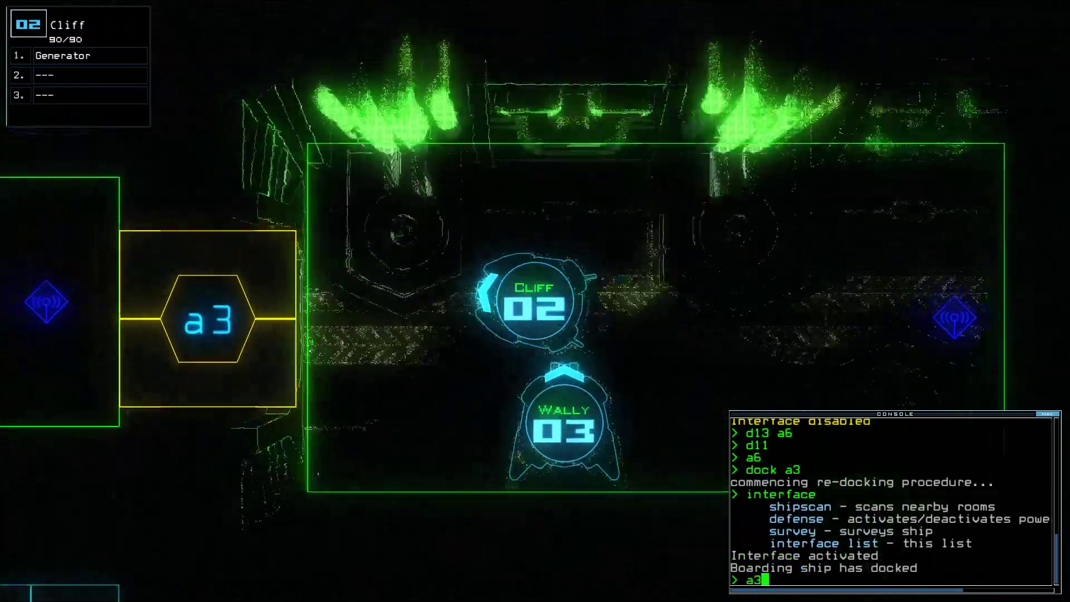
{"action": "key", "text": "Return"}
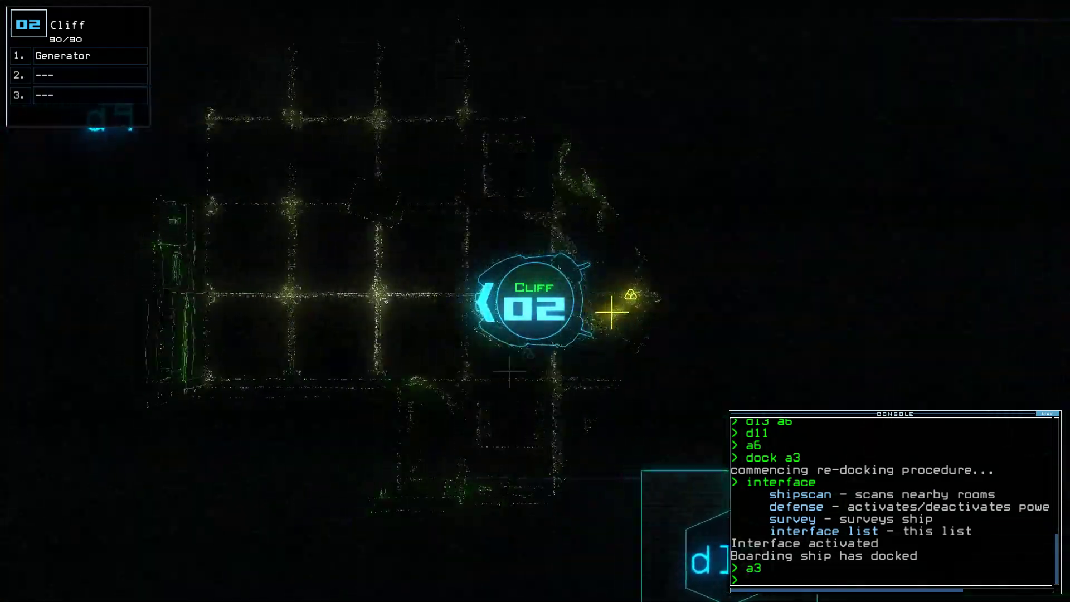
- Run the 'generator' command after moving the drones inside
{"action": "type", "text": "generator"}
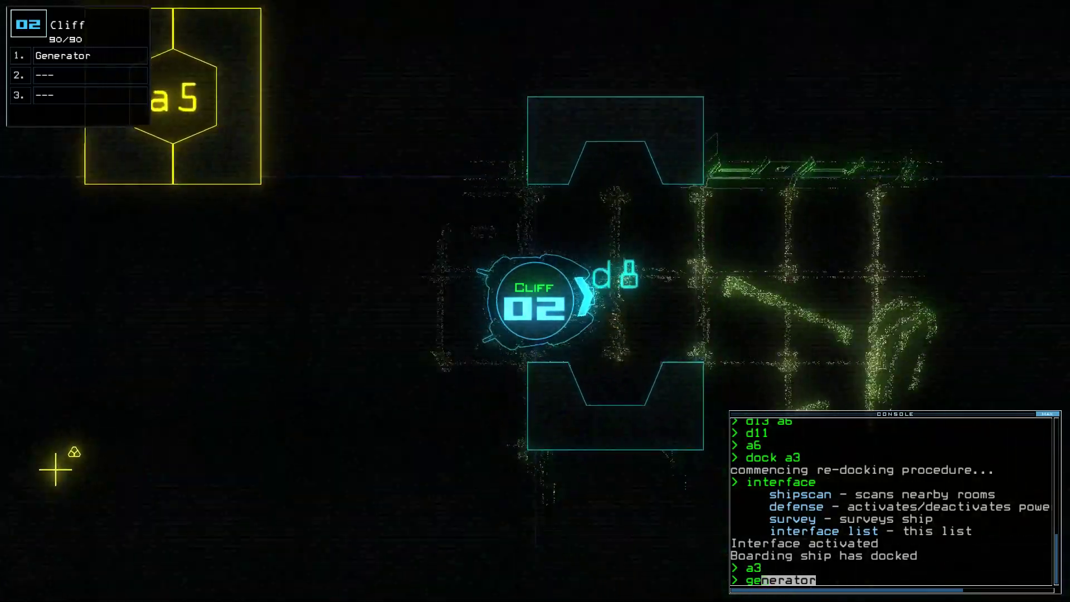
{"action": "key", "text": "Return"}
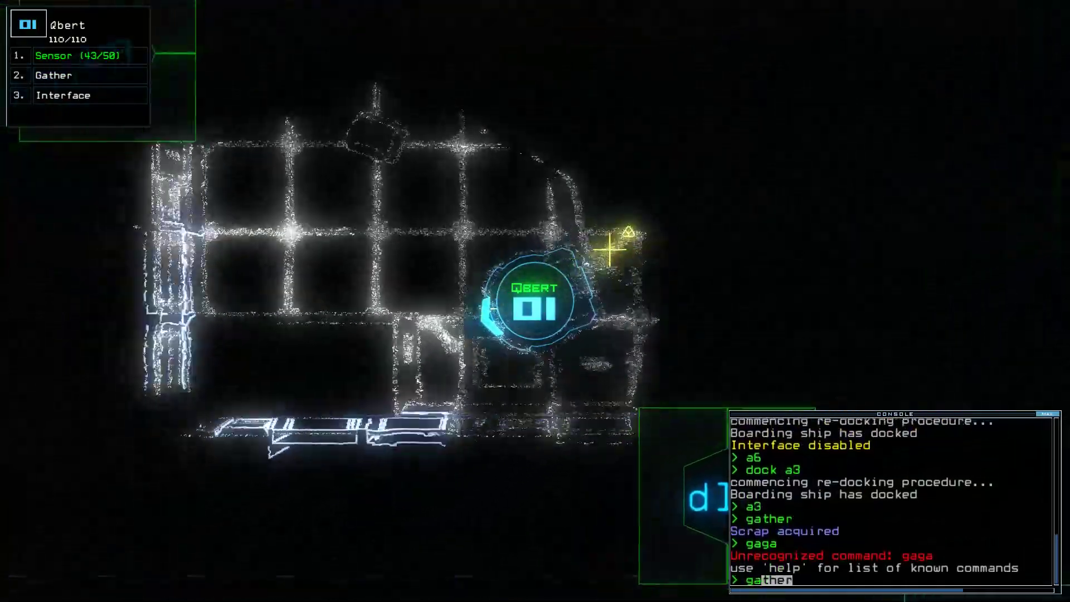
- Gather scrap, navigate drone 1 to r1 and re-dock the ship at airlock a4
{"action": "key", "text": "Return"}
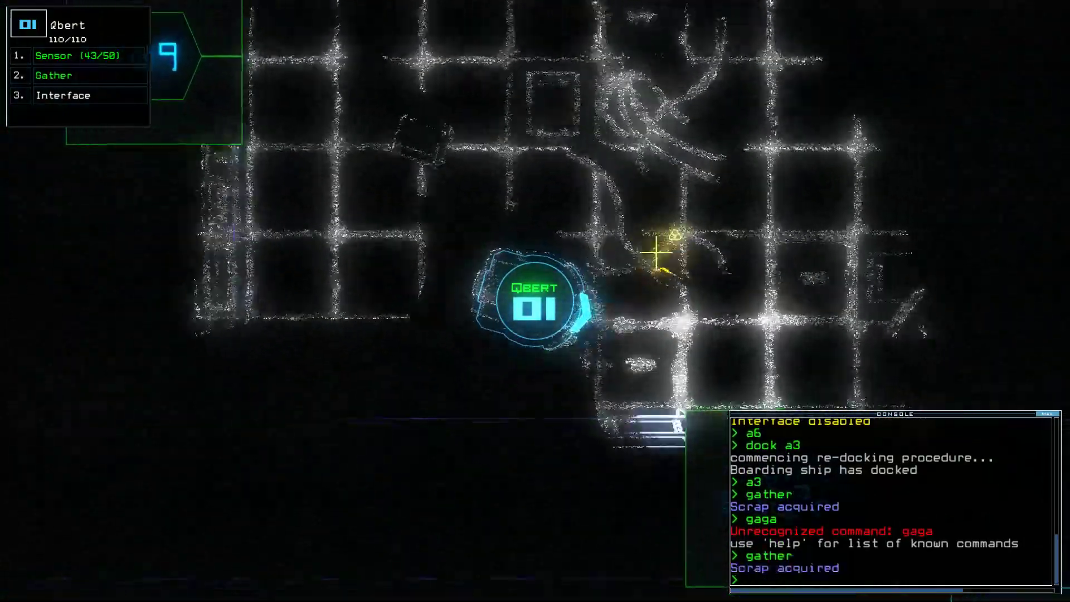
{"action": "type", "text": "navigate"}
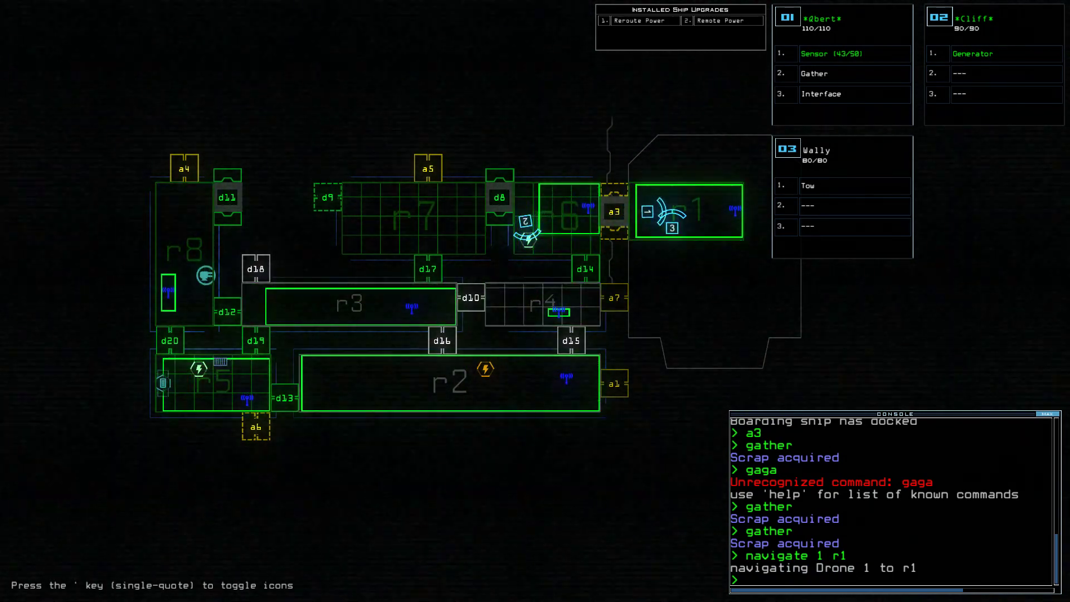
{"action": "type", "text": "dock a4"}
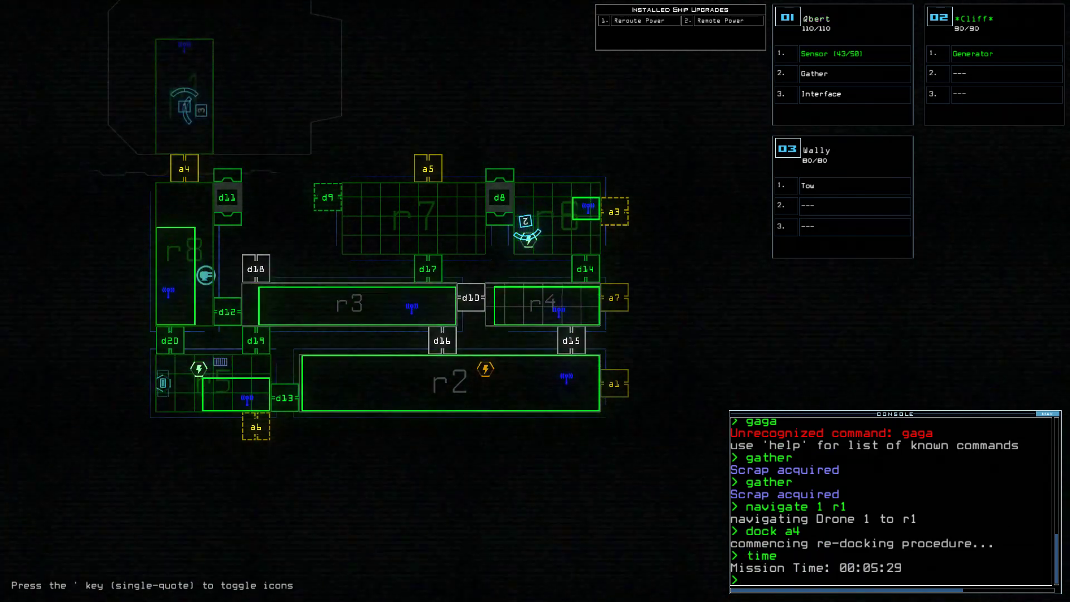
- Check drone status, then gather fuel and scrap, power generator 2 and dock at airlock a6
{"action": "type", "text": "status"}
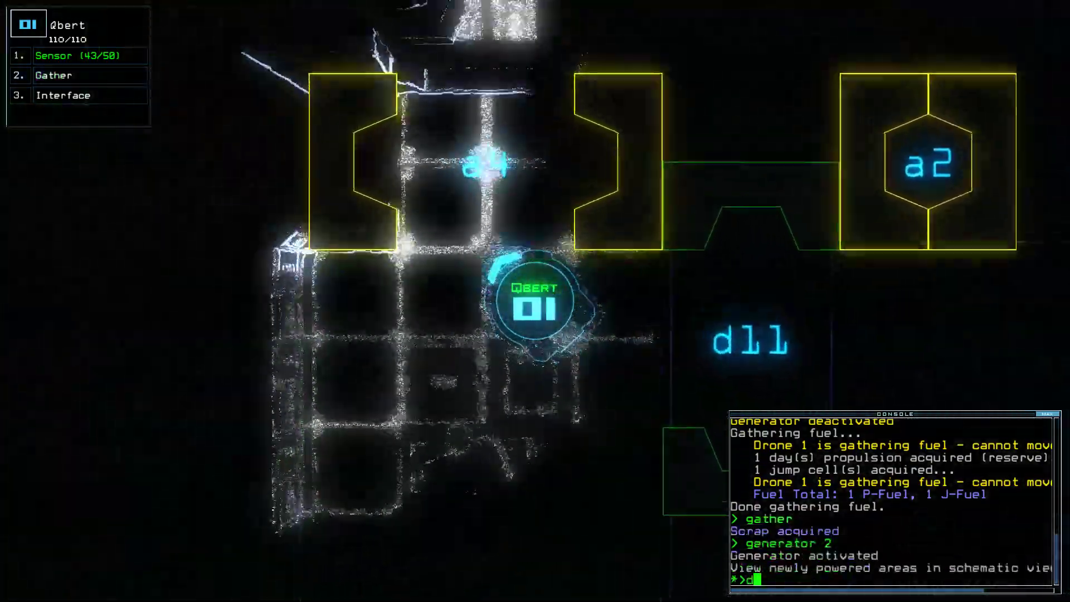
{"action": "type", "text": "ock a6"}
{"action": "type", "text": "d11"}
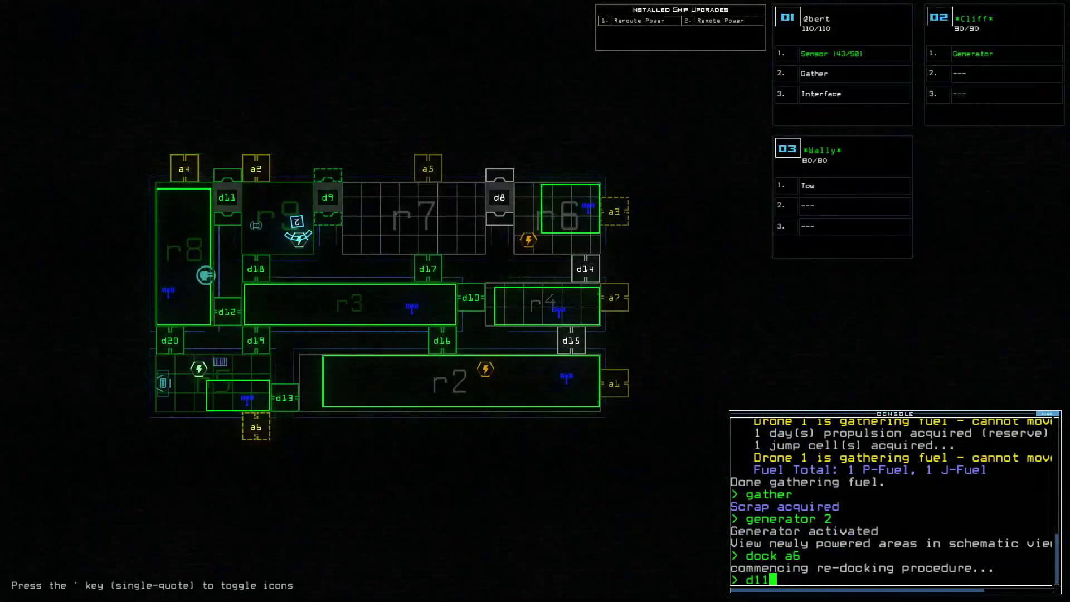
- Open doors d11 and d9 and airlock a6, then interface with the room console
{"action": "type", "text": " d9"}
{"action": "key", "text": "Return"}
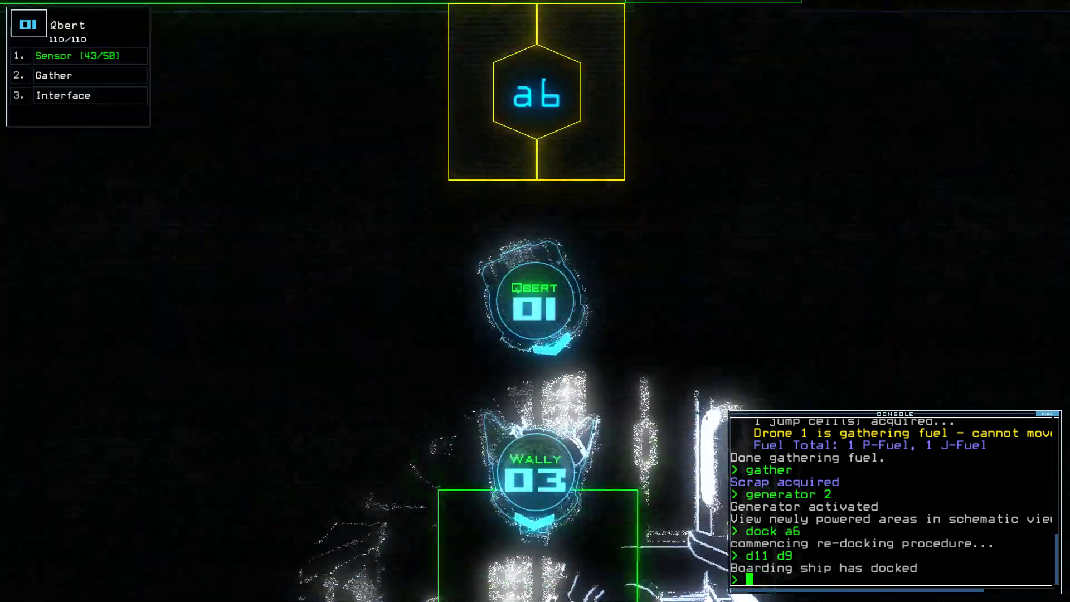
{"action": "type", "text": "a6"}
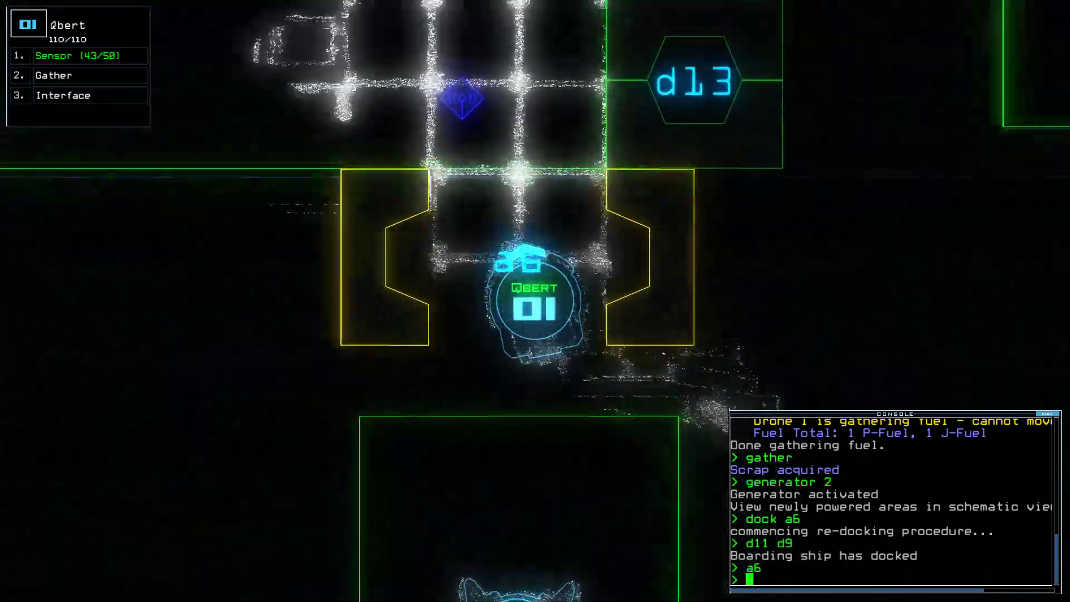
{"action": "type", "text": "interface"}
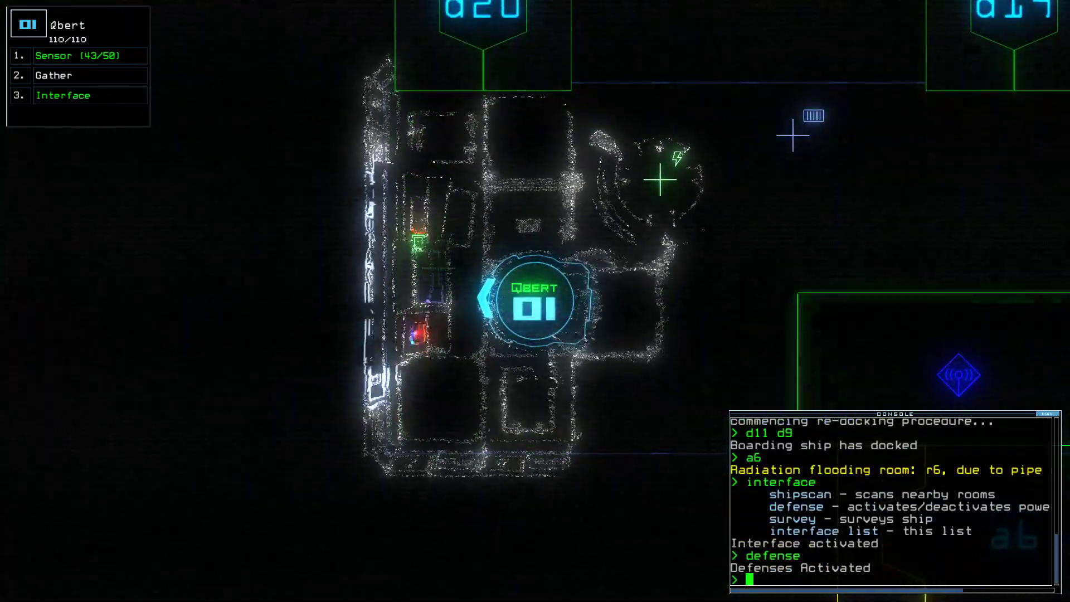
- Toggle the defenses on and off, run a shipscan and re-dock at airlock a2
{"action": "type", "text": "defe"}
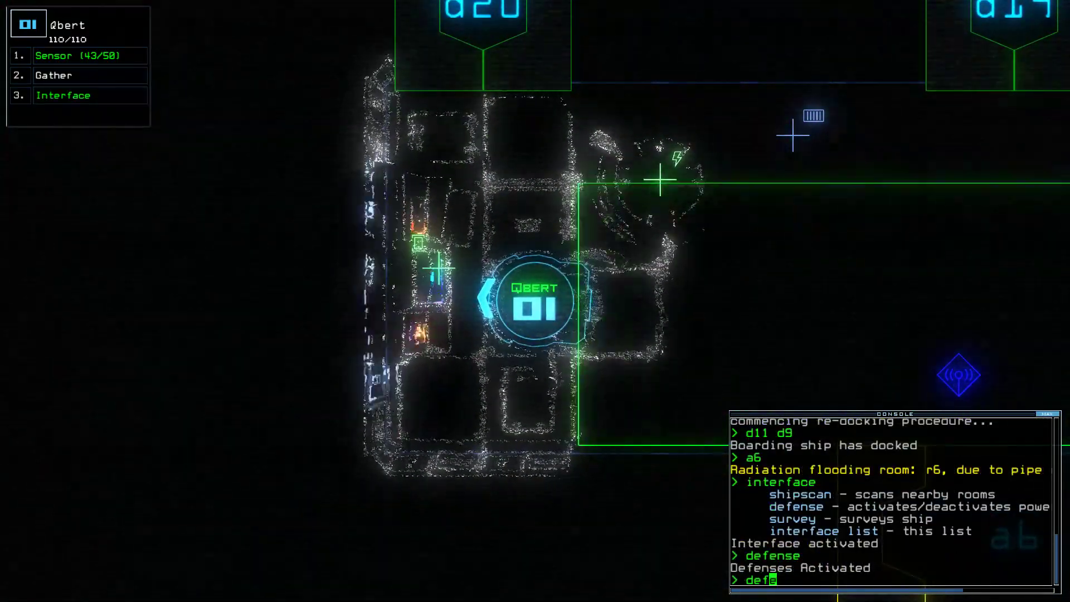
{"action": "key", "text": "Return"}
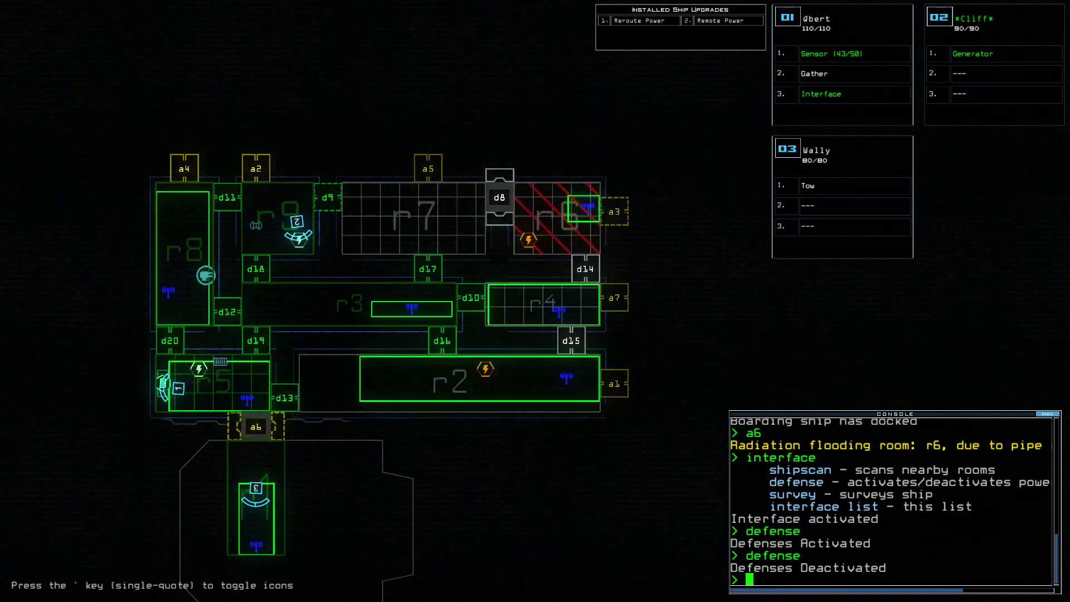
{"action": "type", "text": "s"}
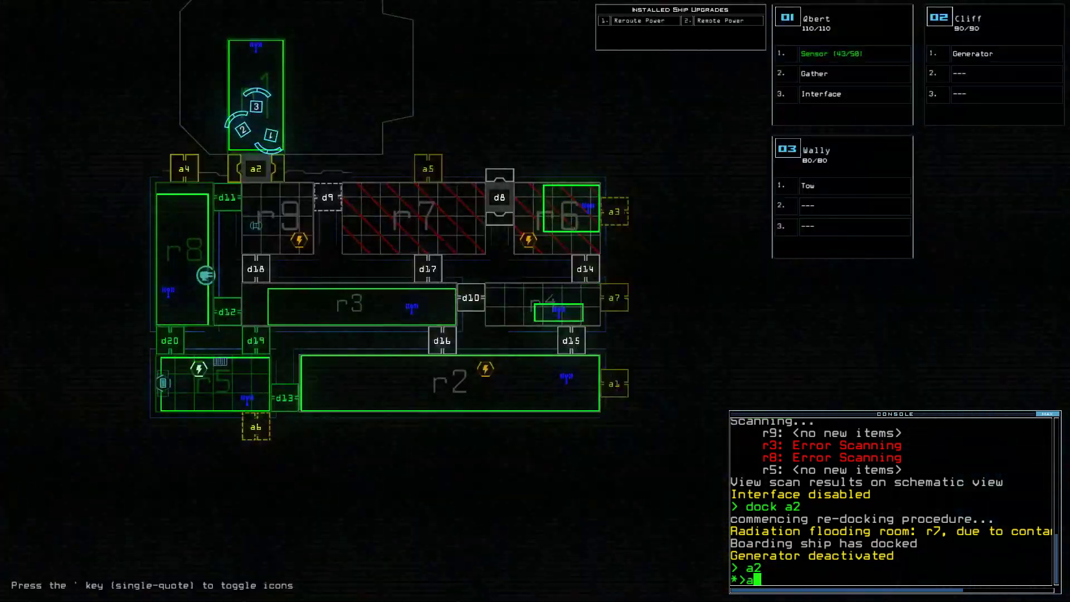
- Cycle airlock a2, exit the mission and confirm the 775-point Daily Challenge score
{"action": "key", "text": "Return"}
{"action": "type", "text": "exit"}
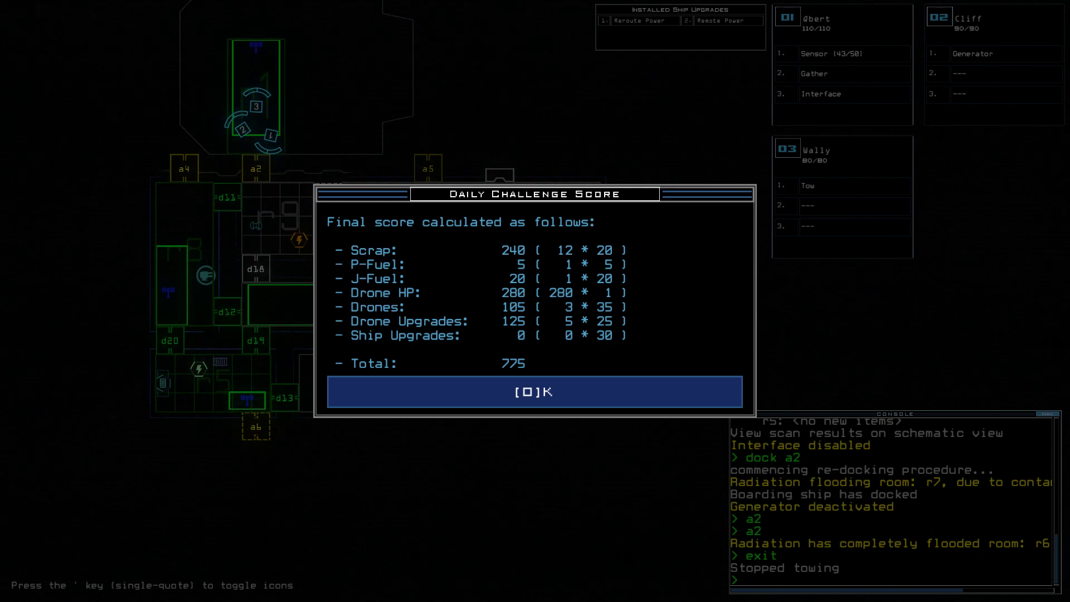
{"action": "left_click", "coordinate": [534, 391]}
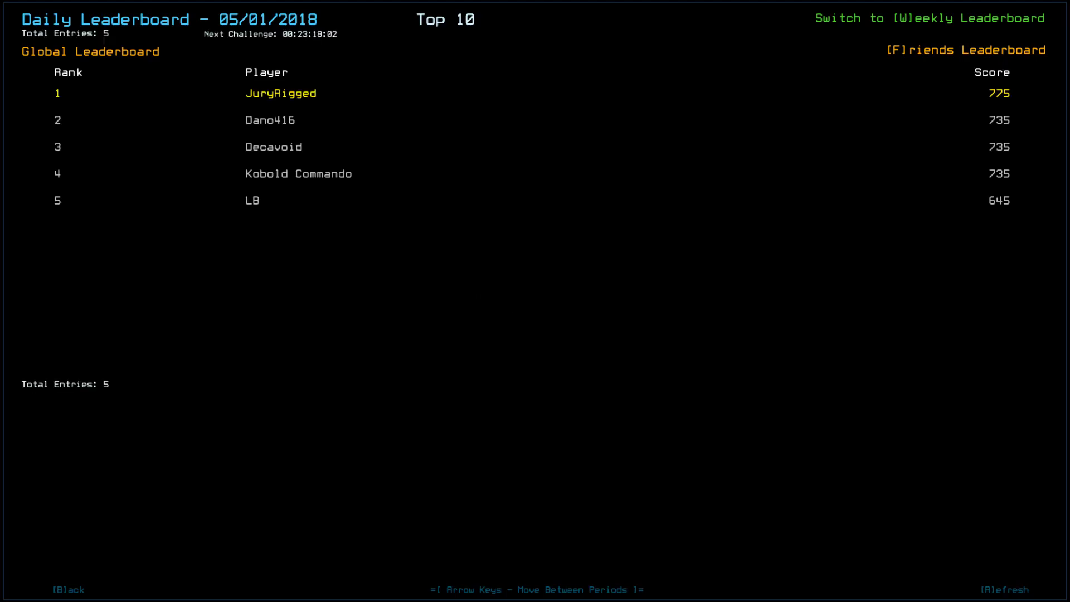